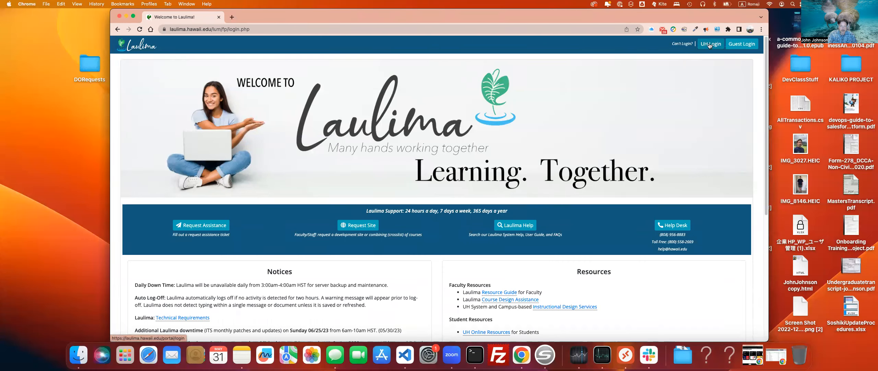
Sign in to Laulima with the UH Login university account.
{"action": "left_click", "coordinate": [710, 43]}
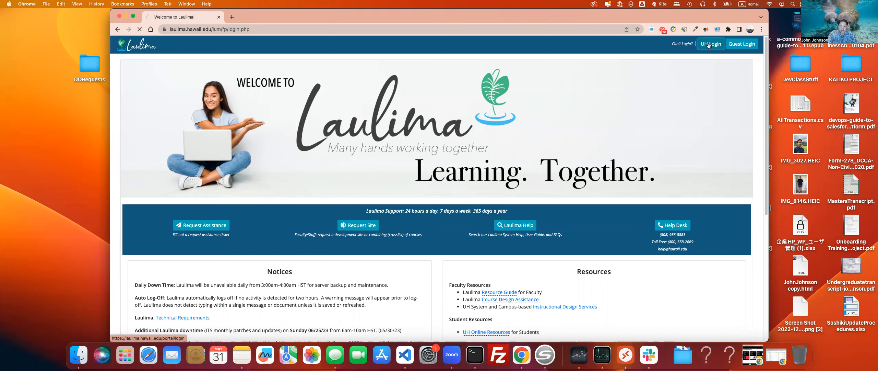
{"action": "left_click", "coordinate": [710, 43]}
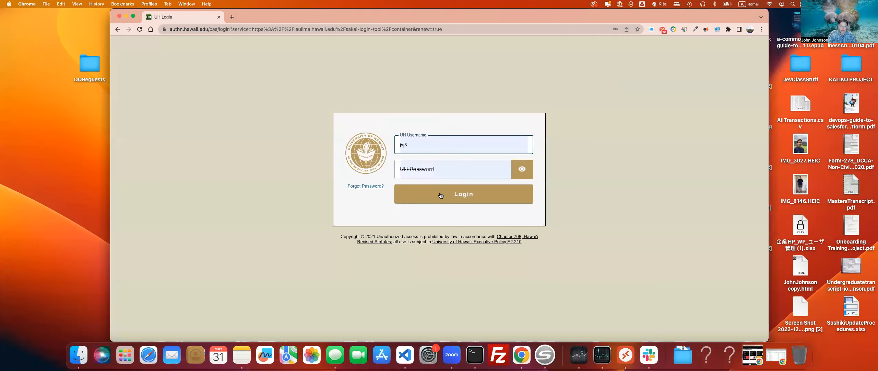
{"action": "left_click", "coordinate": [463, 193]}
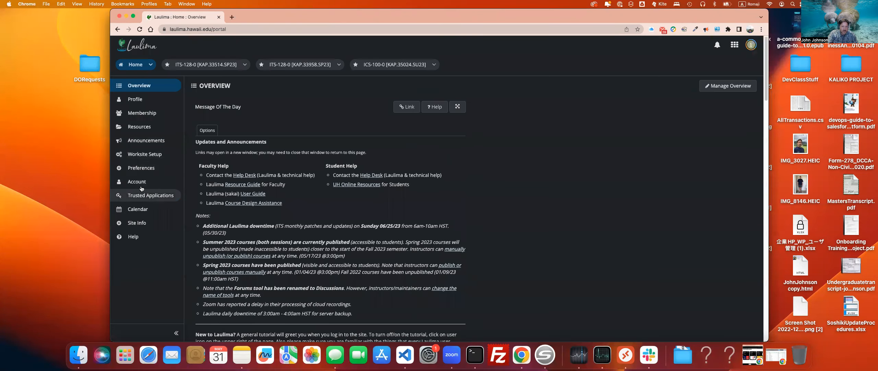
{"action": "mouse_move", "coordinate": [138, 209]}
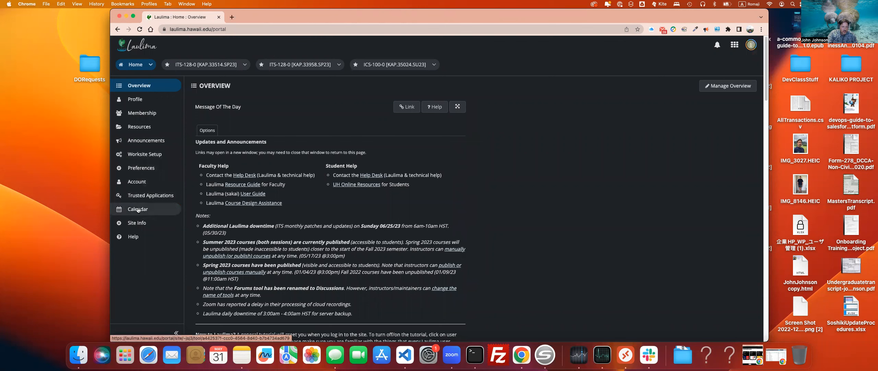
Open the ICS-100 summer course site and go to its Syllabus page.
{"action": "left_click", "coordinate": [392, 64]}
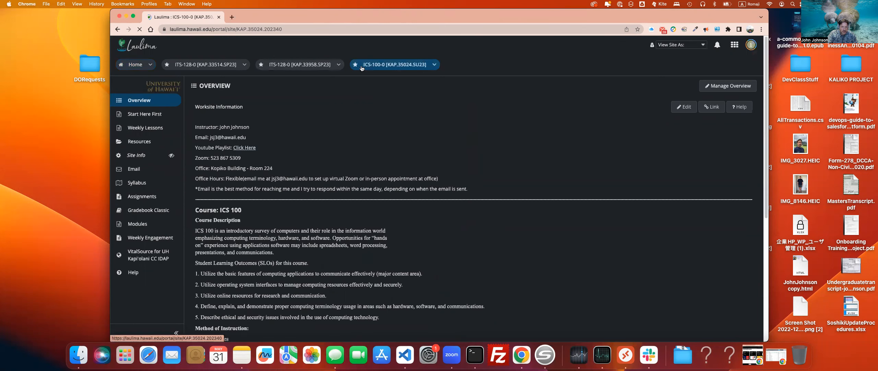
{"action": "left_click", "coordinate": [136, 182]}
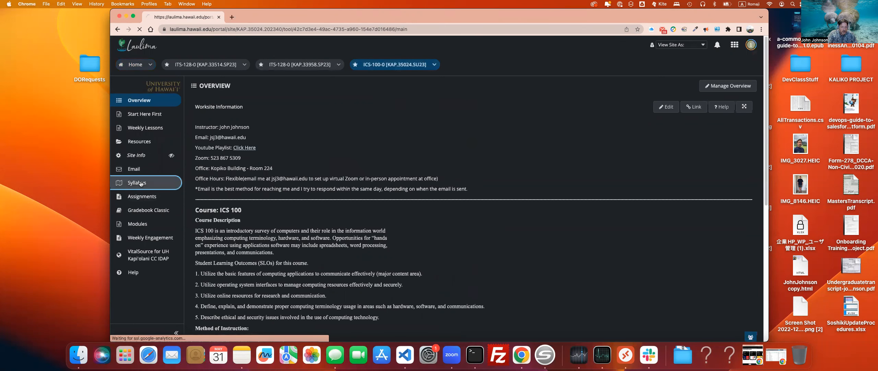
{"action": "left_click", "coordinate": [137, 183]}
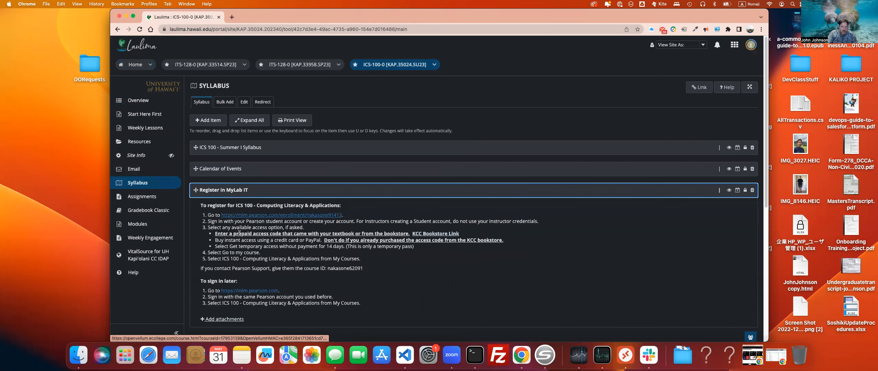
{"action": "mouse_move", "coordinate": [249, 290]}
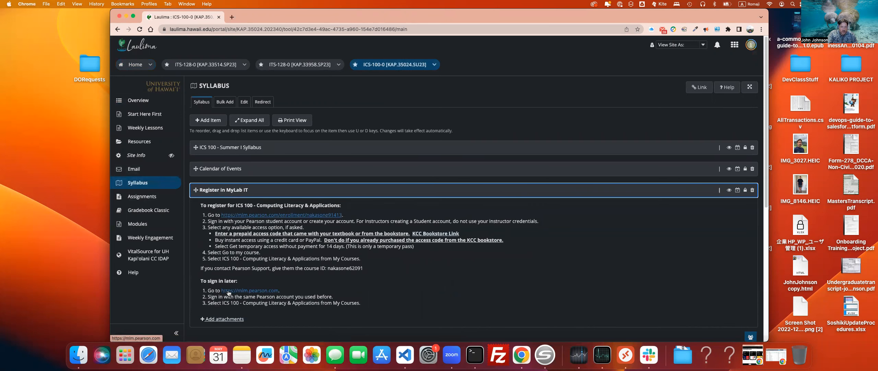
{"action": "mouse_move", "coordinate": [249, 177]}
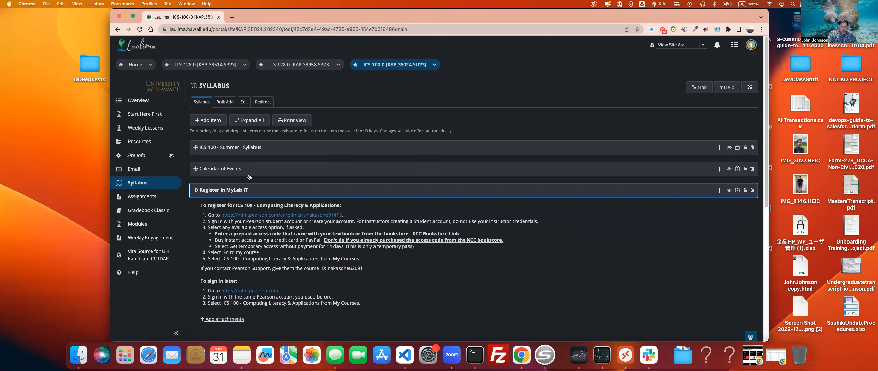
Open the ICS 100 Calendar of Events doc and scroll through the Week #2 and #3 rows.
{"action": "left_click", "coordinate": [231, 17]}
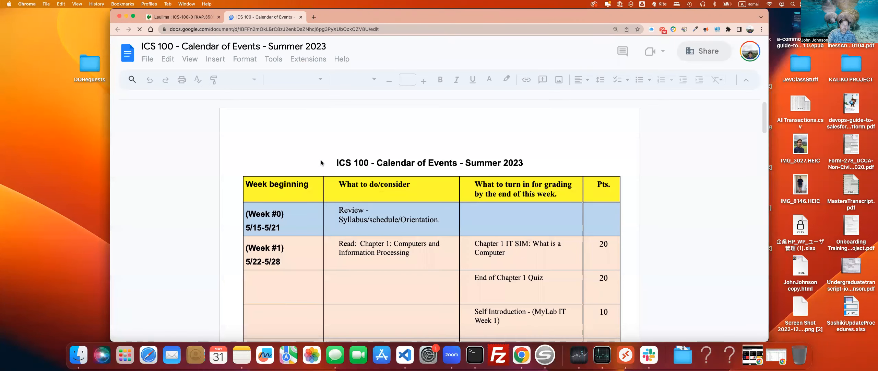
{"action": "scroll", "scroll_direction": "down", "scroll_amount": 3}
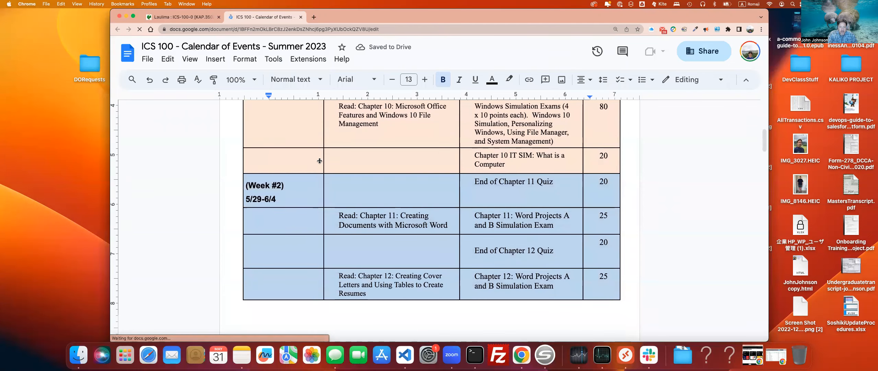
{"action": "scroll", "scroll_direction": "down", "scroll_amount": 3}
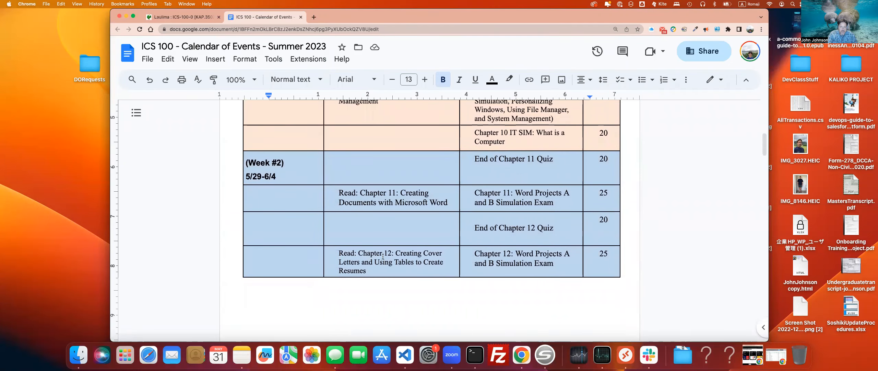
{"action": "scroll", "scroll_direction": "down", "scroll_amount": 3}
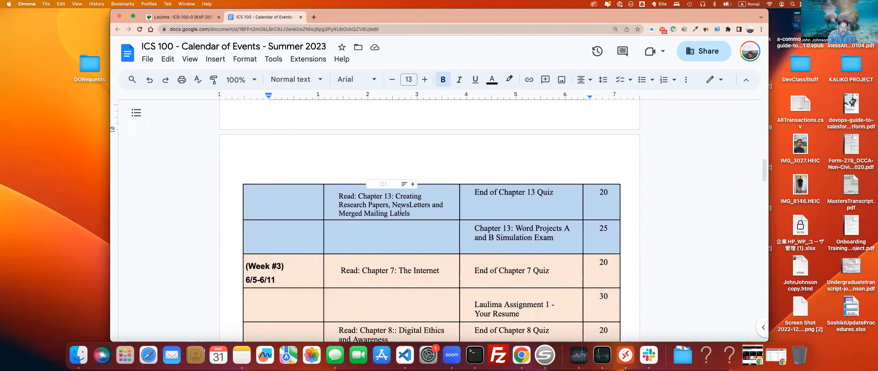
{"action": "scroll", "scroll_direction": "up", "scroll_amount": 3}
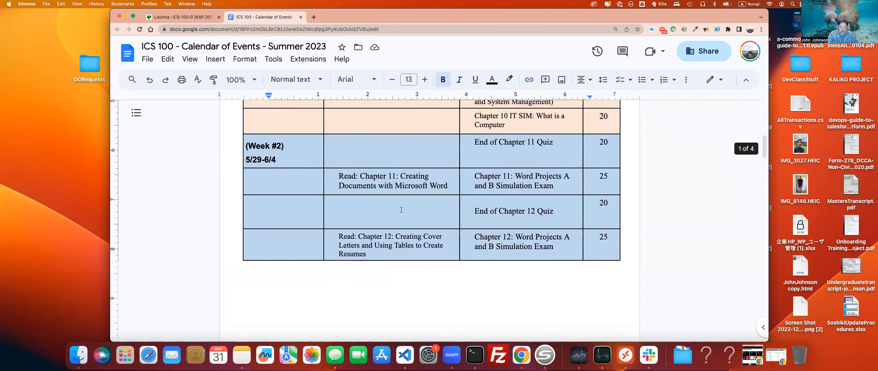
{"action": "scroll", "scroll_direction": "down", "scroll_amount": 3}
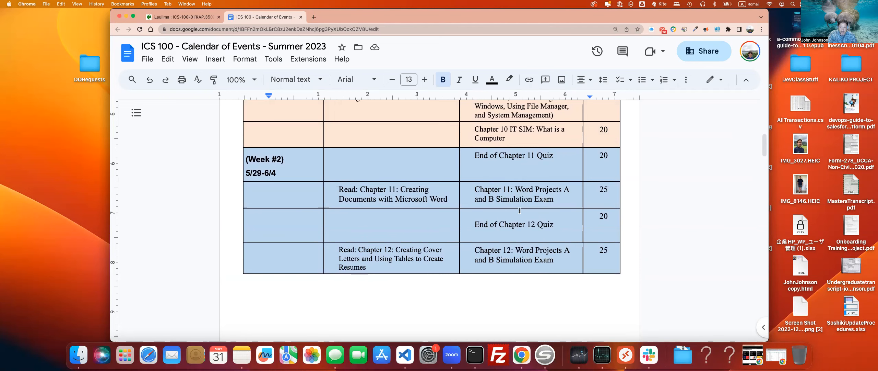
{"action": "scroll", "scroll_direction": "down", "scroll_amount": 3}
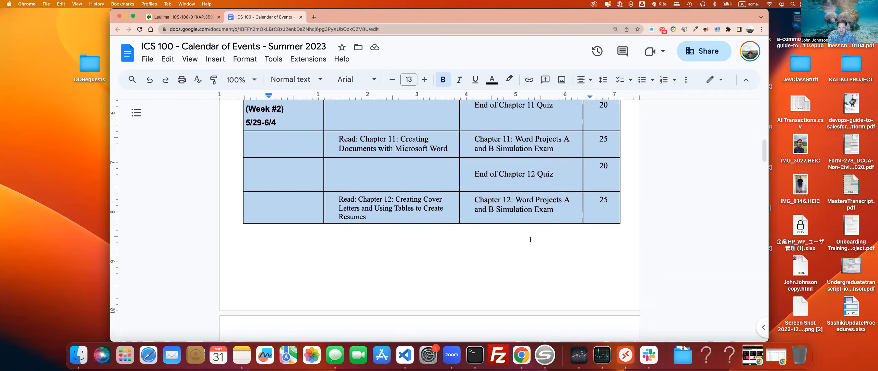
{"action": "scroll", "scroll_direction": "down", "scroll_amount": 3}
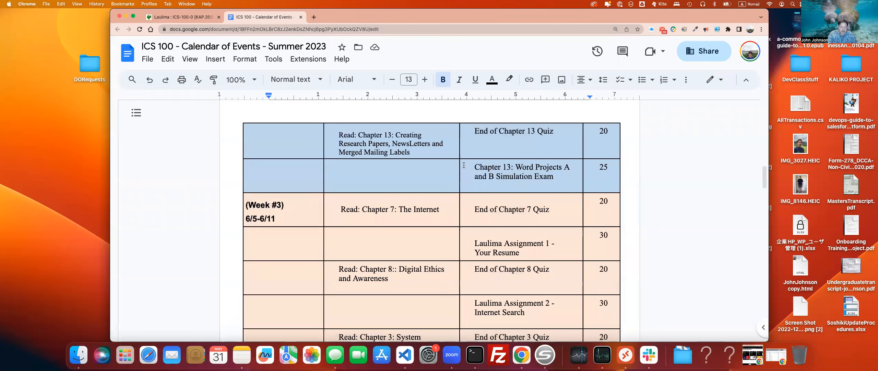
{"action": "scroll", "scroll_direction": "down", "scroll_amount": 3}
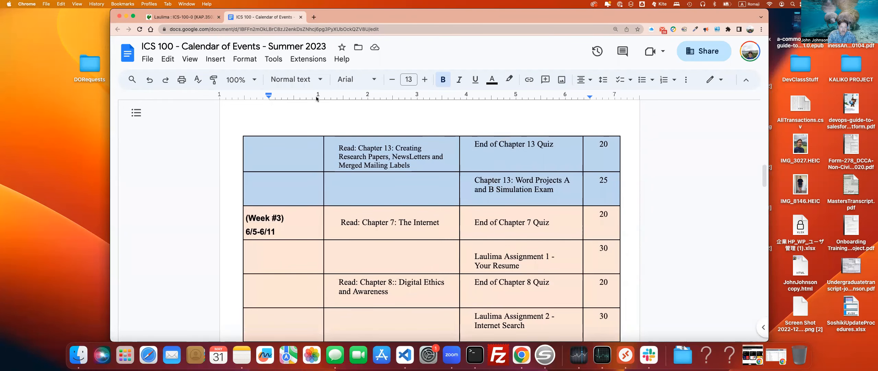
{"action": "left_click", "coordinate": [182, 17]}
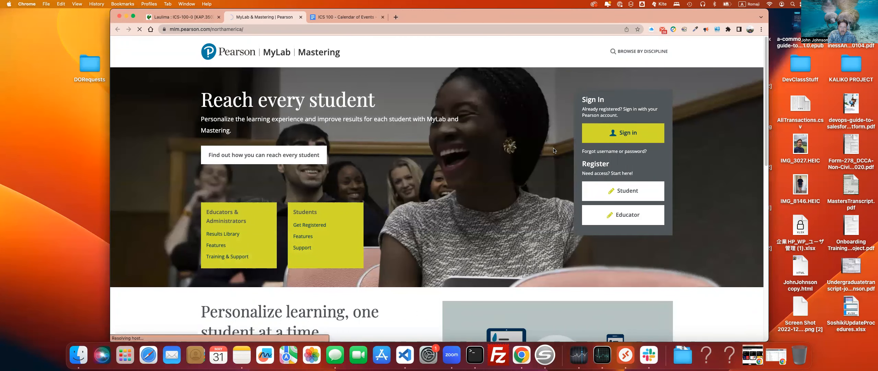
{"action": "mouse_move", "coordinate": [613, 151]}
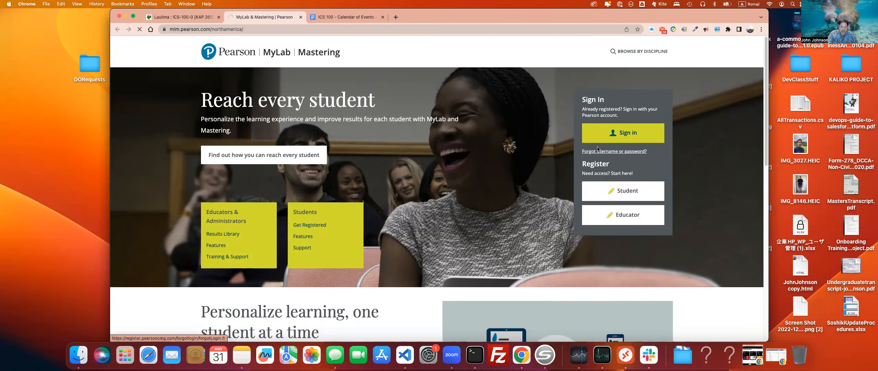
Sign in on mlm.pearson.com and open the ICS 100 Computing Literacy & Applications course card.
{"action": "left_click", "coordinate": [623, 133]}
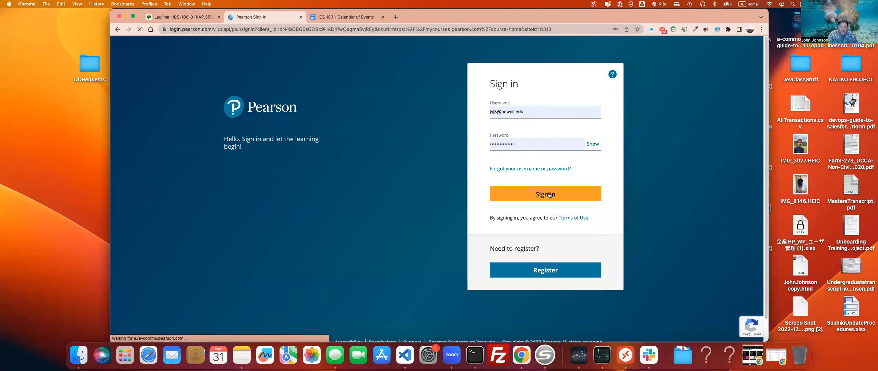
{"action": "left_click", "coordinate": [546, 193]}
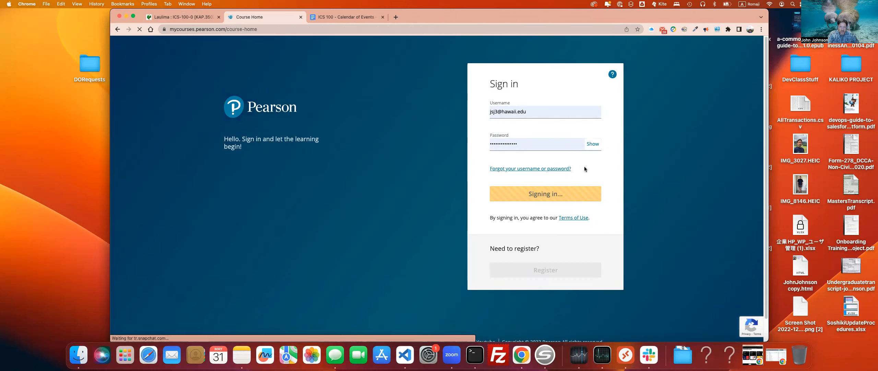
{"action": "left_click", "coordinate": [544, 193]}
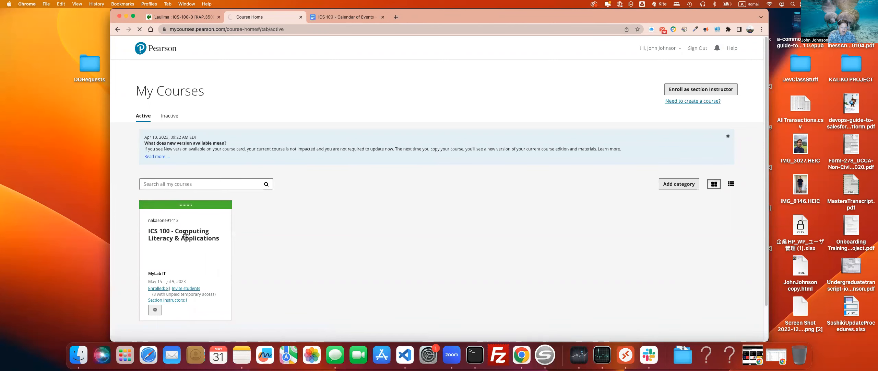
{"action": "left_click", "coordinate": [183, 234]}
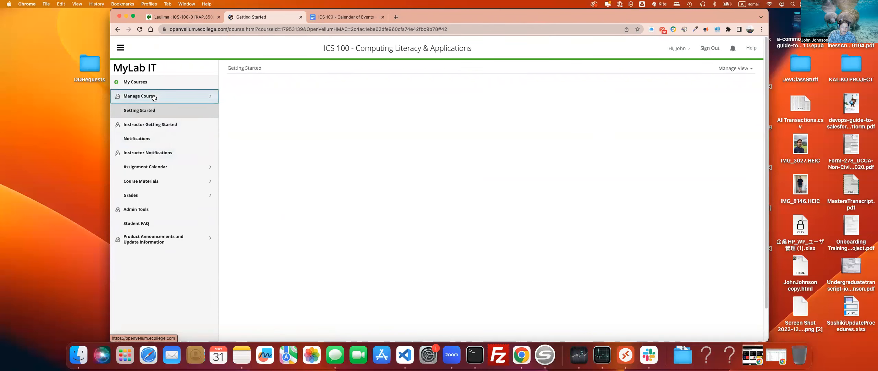
Scroll the My Course list in Course Materials and open the Week 2 folder.
{"action": "left_click", "coordinate": [141, 181]}
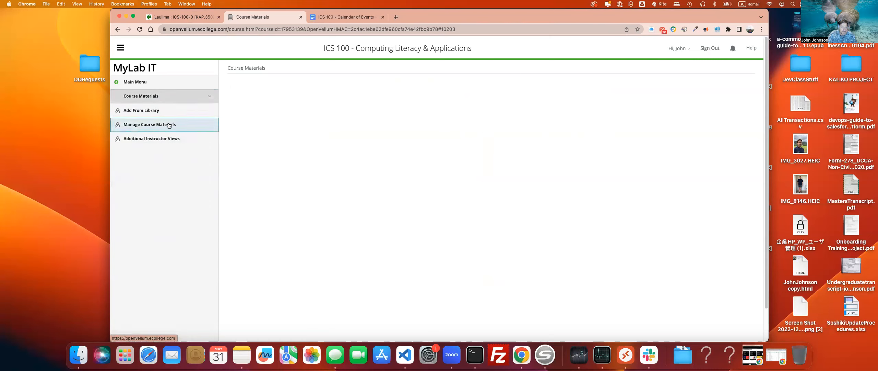
{"action": "mouse_move", "coordinate": [318, 106]}
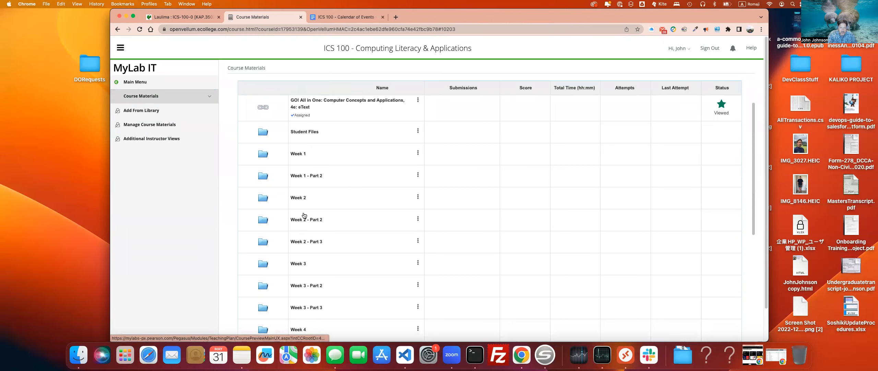
{"action": "scroll", "scroll_direction": "down", "scroll_amount": 3}
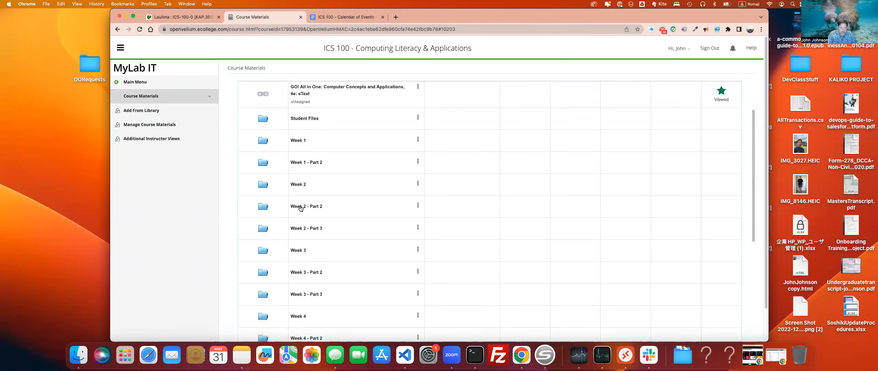
{"action": "mouse_move", "coordinate": [323, 229]}
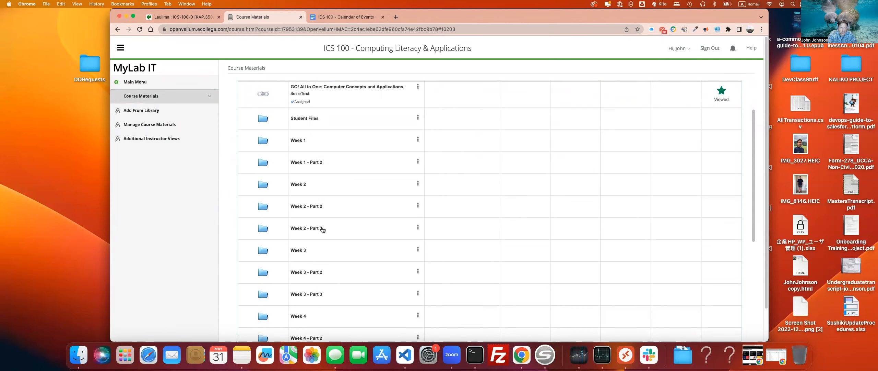
{"action": "mouse_move", "coordinate": [299, 185]}
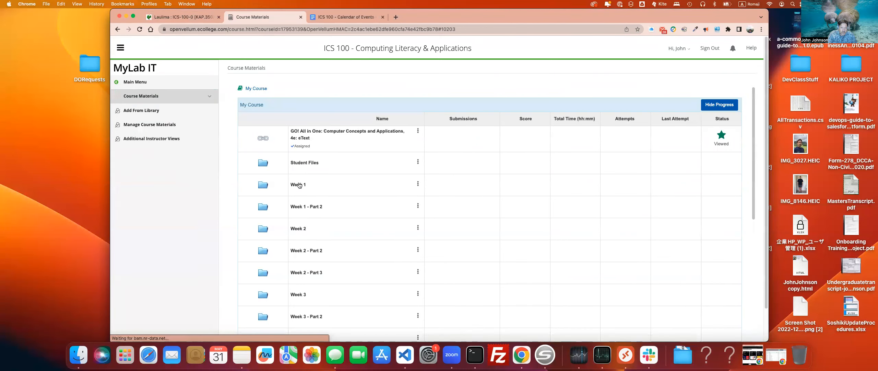
{"action": "left_click", "coordinate": [298, 228]}
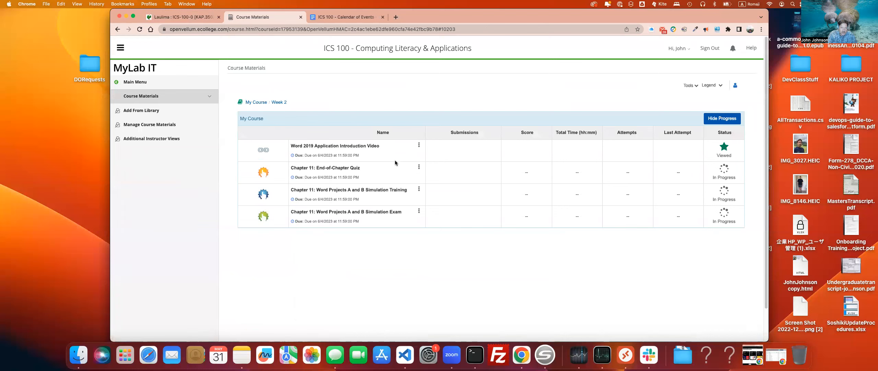
{"action": "mouse_move", "coordinate": [362, 149]}
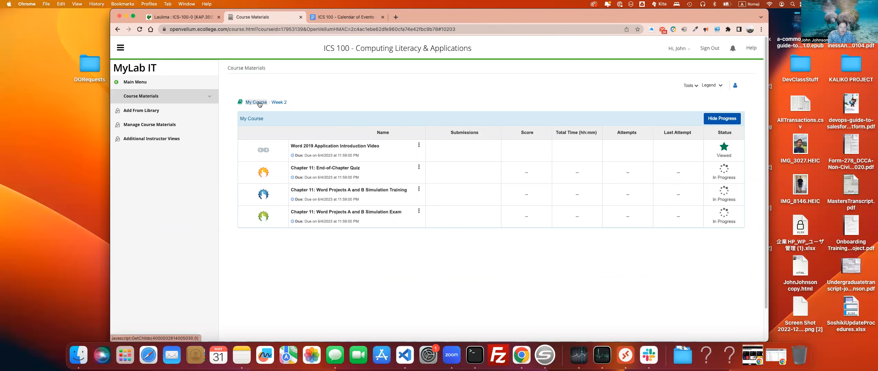
Return to the My Course list and close the blank and Project 12A eText windows.
{"action": "left_click", "coordinate": [255, 102]}
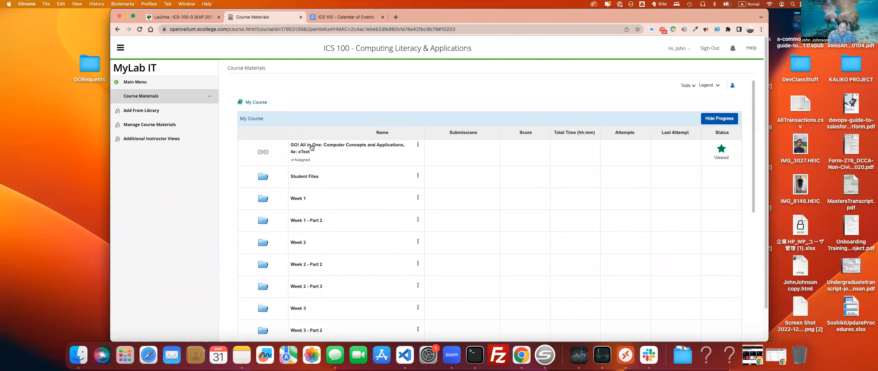
{"action": "mouse_move", "coordinate": [310, 148]}
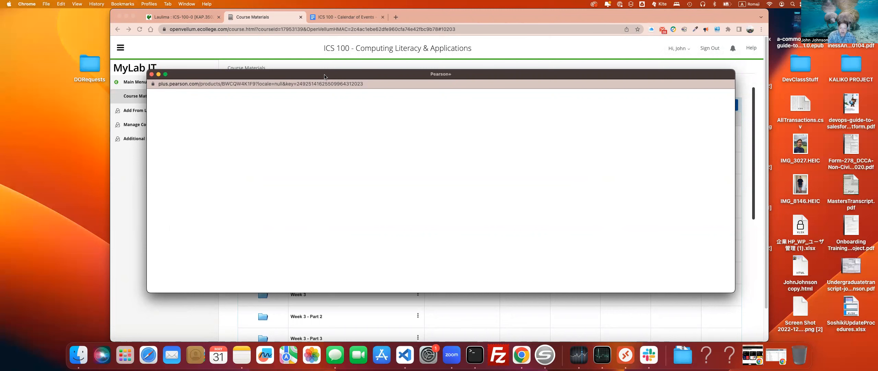
{"action": "mouse_move", "coordinate": [602, 354]}
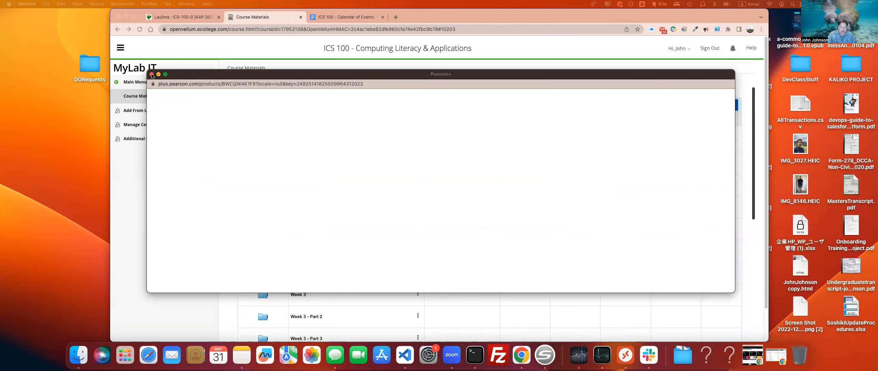
{"action": "left_click", "coordinate": [152, 74]}
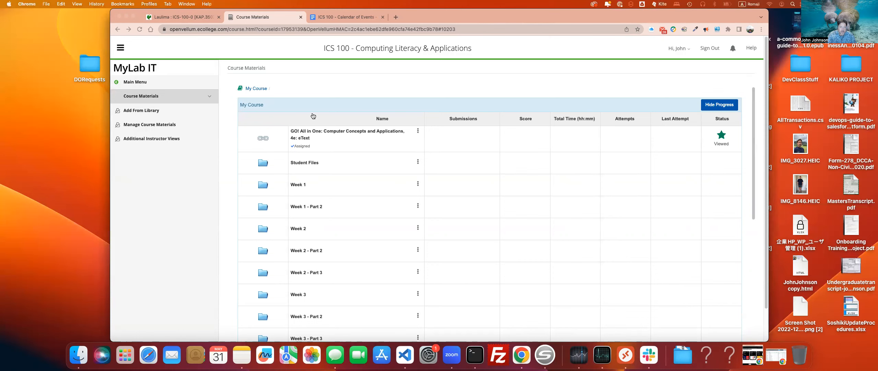
{"action": "mouse_move", "coordinate": [310, 137]}
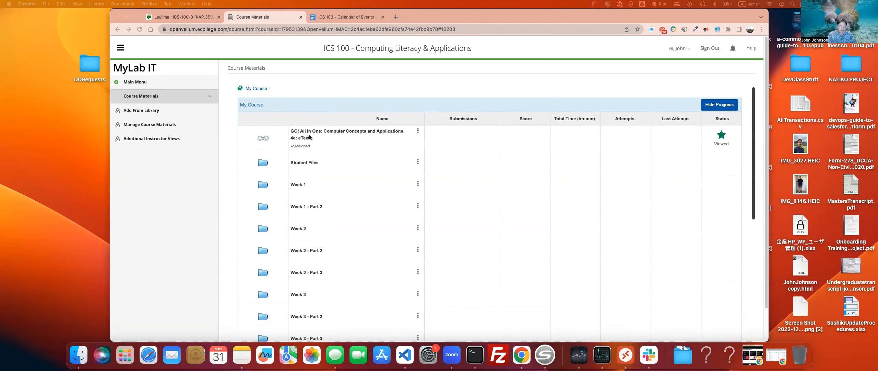
{"action": "mouse_move", "coordinate": [310, 137]}
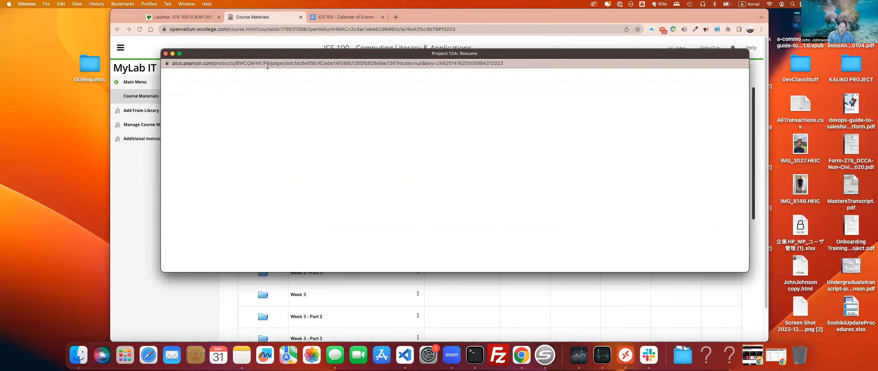
{"action": "mouse_move", "coordinate": [305, 113]}
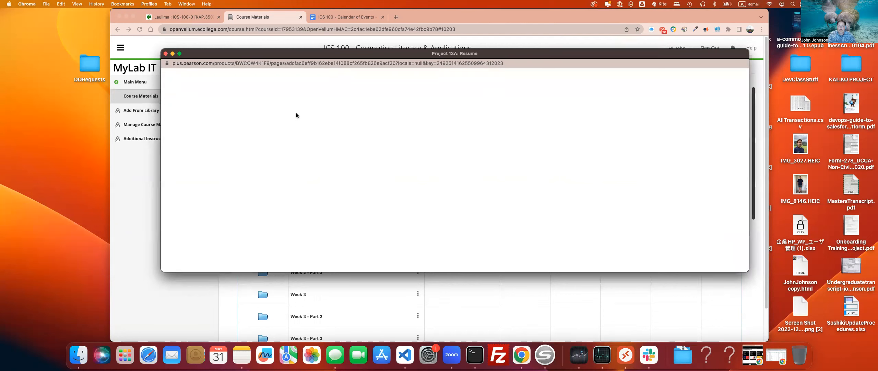
{"action": "mouse_move", "coordinate": [333, 116]}
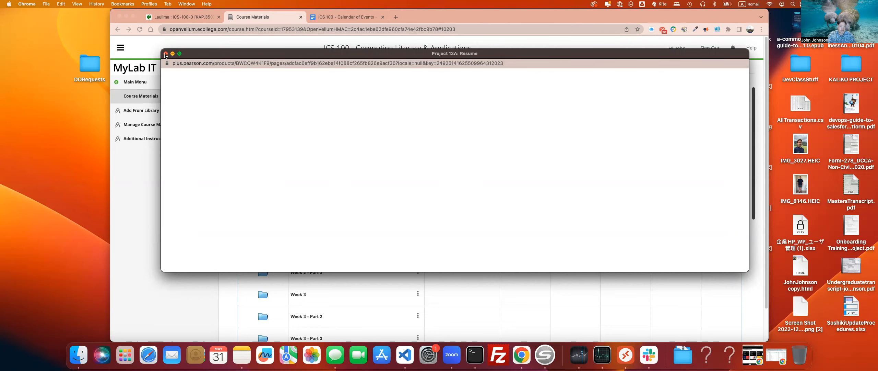
{"action": "left_click", "coordinate": [187, 4]}
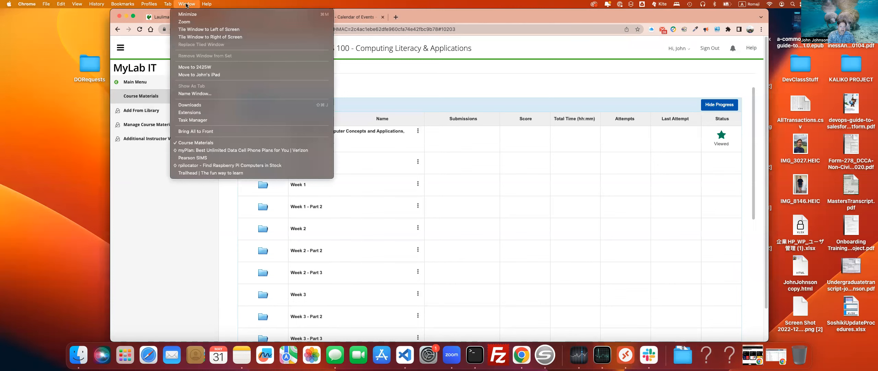
{"action": "mouse_move", "coordinate": [210, 157]}
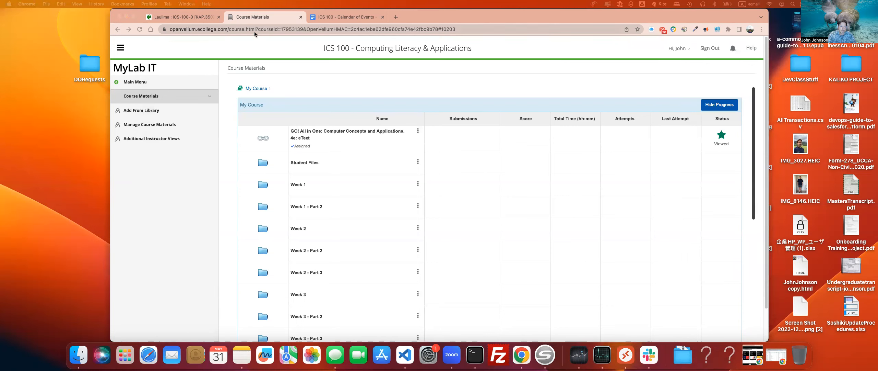
{"action": "left_click", "coordinate": [187, 4]}
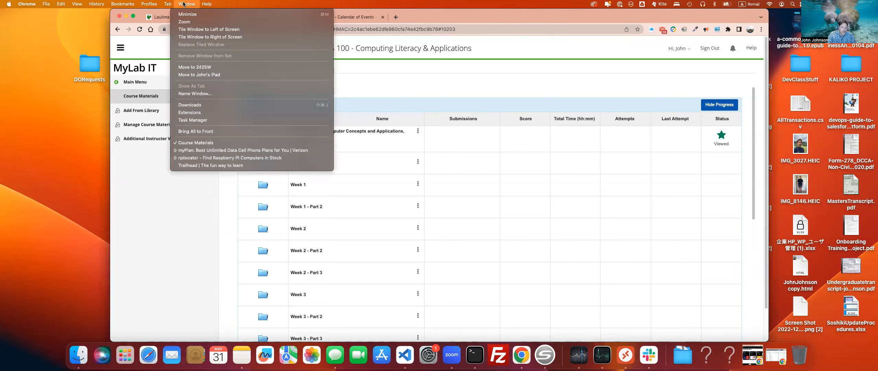
{"action": "mouse_move", "coordinate": [337, 183]}
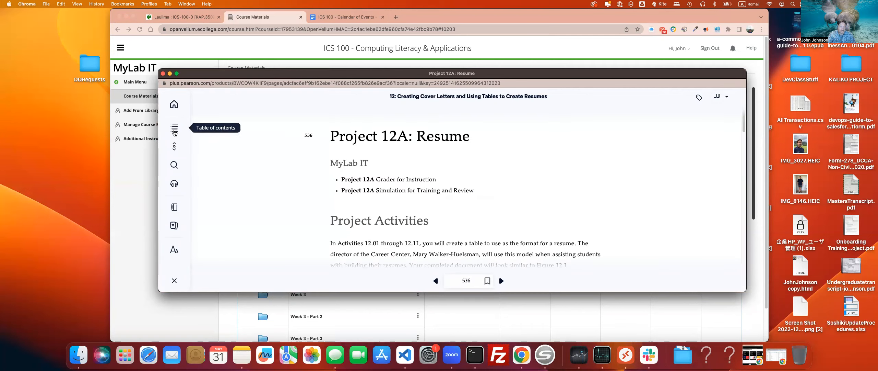
Jump to Chapter 11, Creating Documents with Microsoft Word, via the eText table of contents.
{"action": "scroll", "scroll_direction": "down", "scroll_amount": 3}
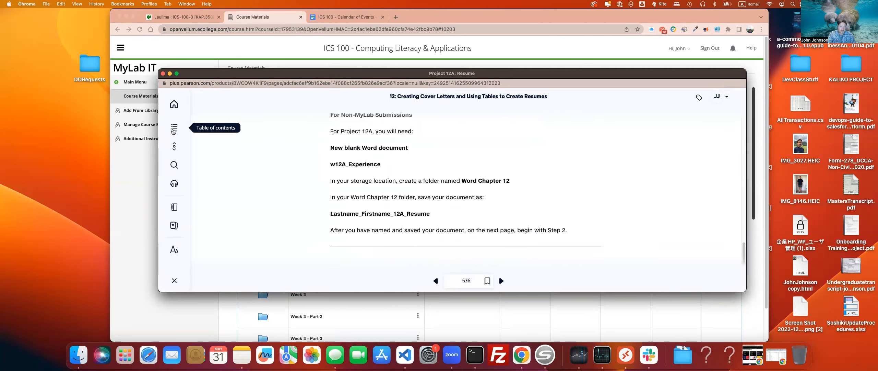
{"action": "left_click", "coordinate": [175, 130]}
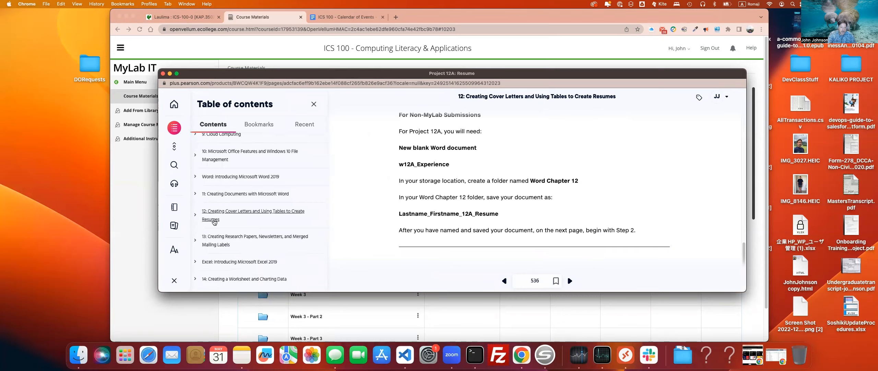
{"action": "mouse_move", "coordinate": [245, 193]}
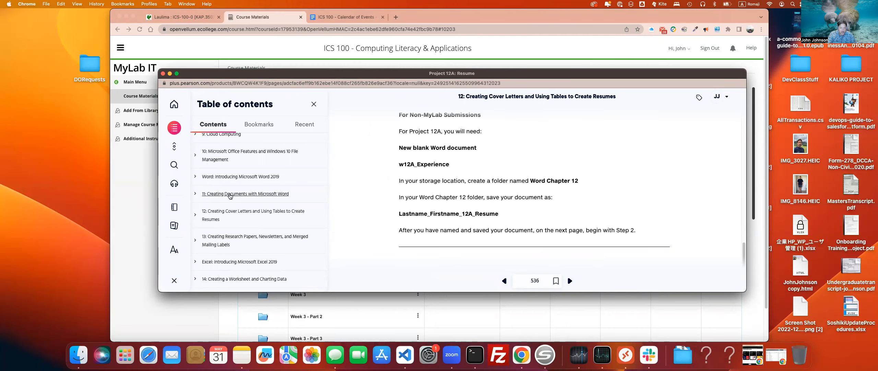
{"action": "left_click", "coordinate": [246, 193]}
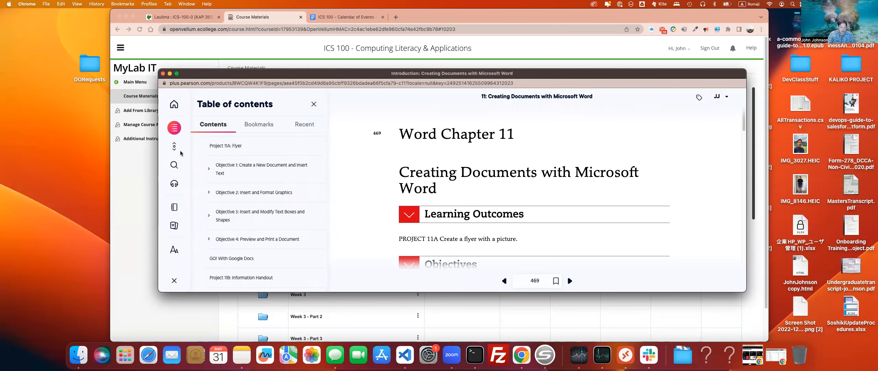
{"action": "left_click", "coordinate": [174, 128]}
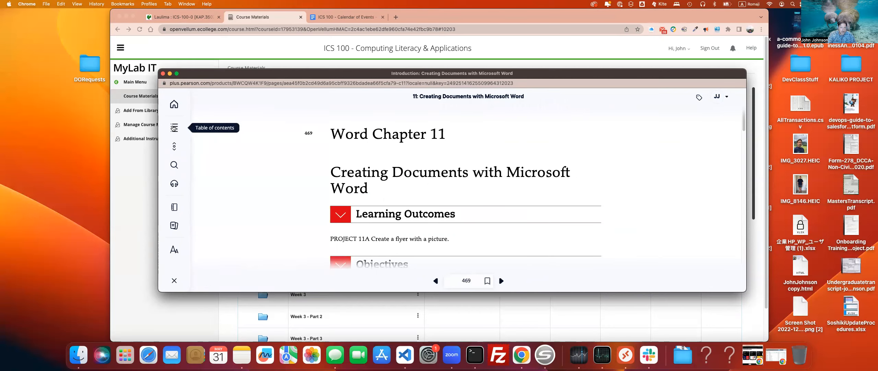
{"action": "mouse_move", "coordinate": [191, 91]}
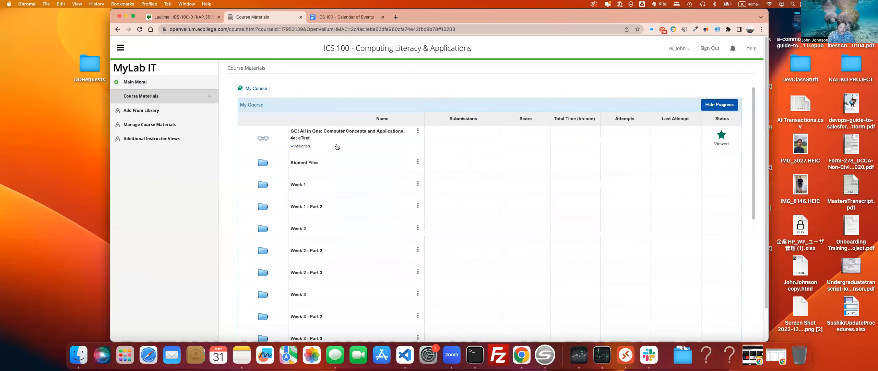
{"action": "mouse_move", "coordinate": [303, 228]}
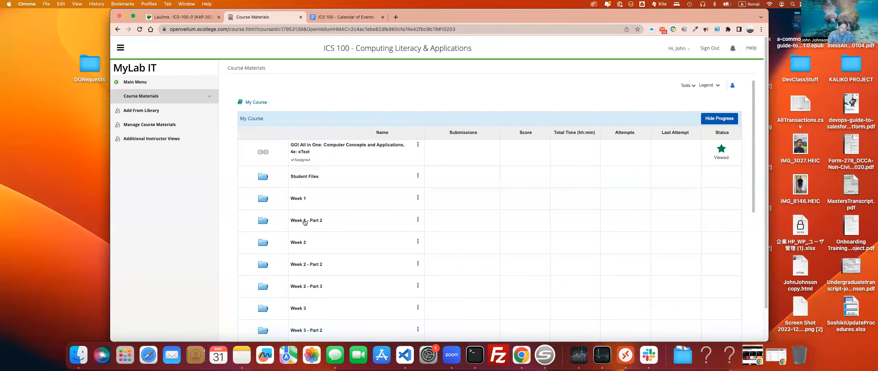
{"action": "mouse_move", "coordinate": [306, 219]}
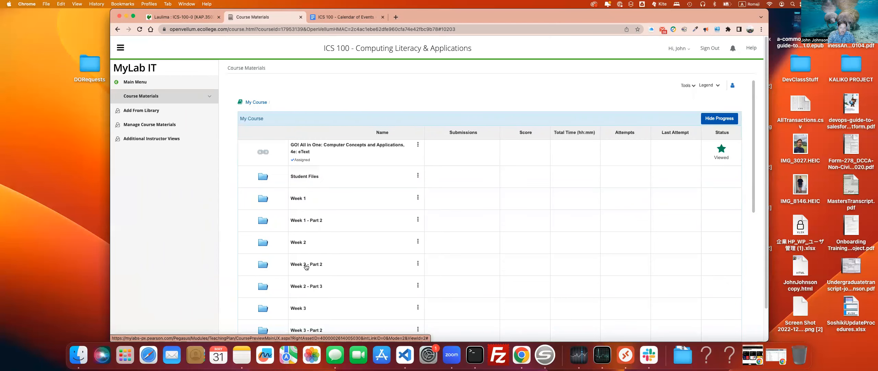
Open the Week 2 - Part 2 folder row in Course Materials.
{"action": "left_click", "coordinate": [306, 263]}
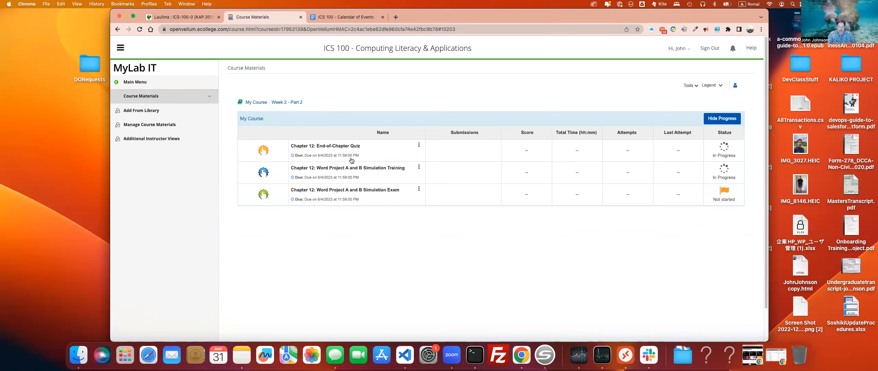
{"action": "mouse_move", "coordinate": [364, 204]}
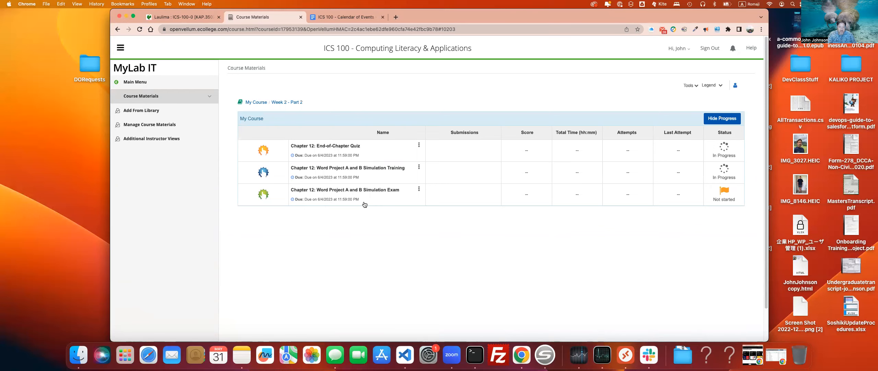
{"action": "mouse_move", "coordinate": [483, 179]}
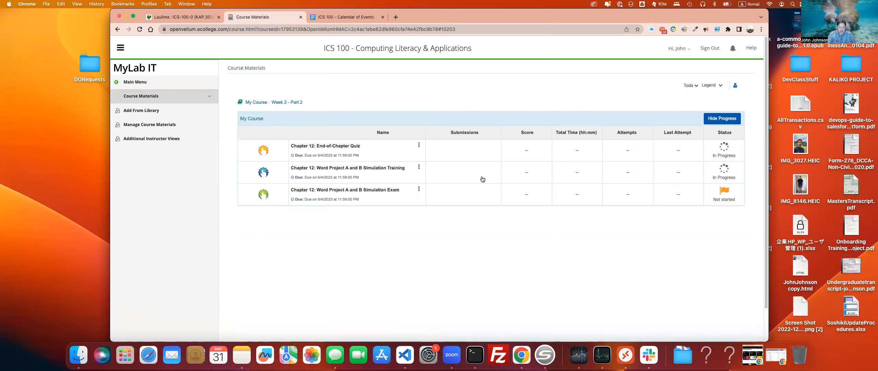
{"action": "mouse_move", "coordinate": [321, 170]}
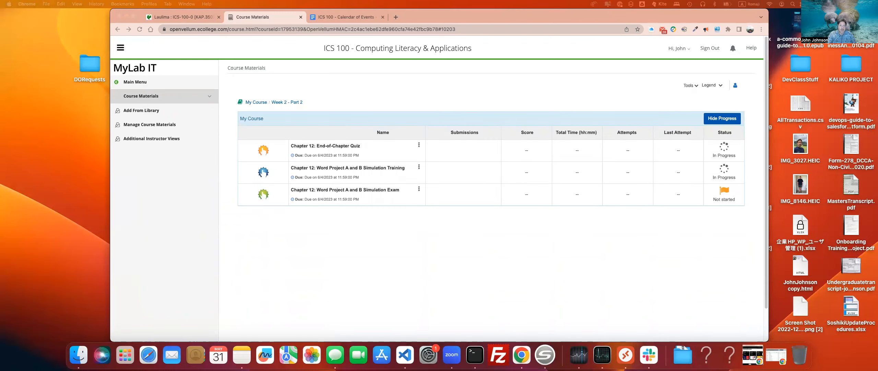
{"action": "left_click", "coordinate": [347, 167]}
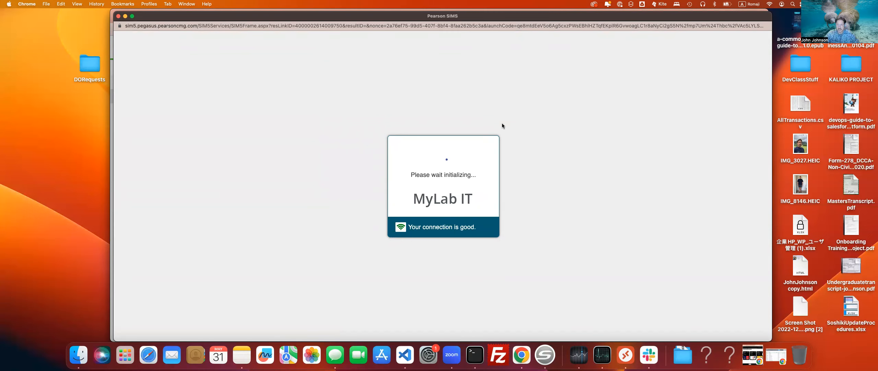
{"action": "mouse_move", "coordinate": [273, 82]}
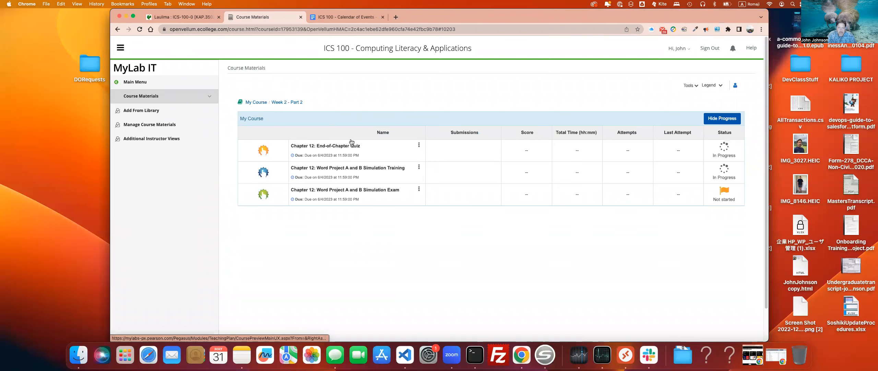
{"action": "mouse_move", "coordinate": [335, 169]}
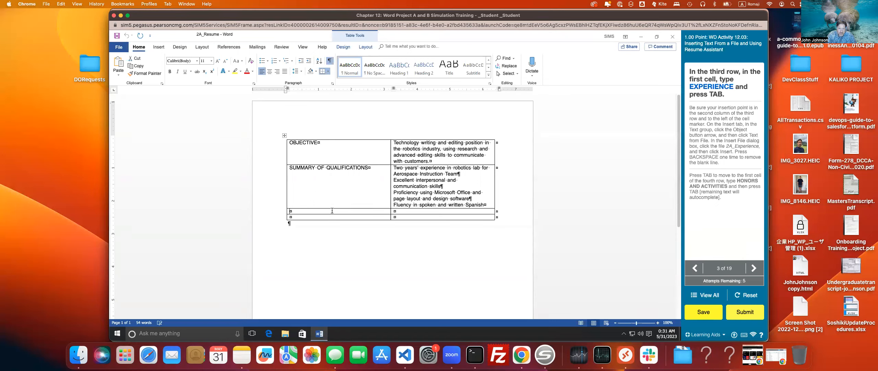
Type EXPERIENCE in the third row's first cell, advance to task 4, and close the SIMS window.
{"action": "type", "text": "EXPER"}
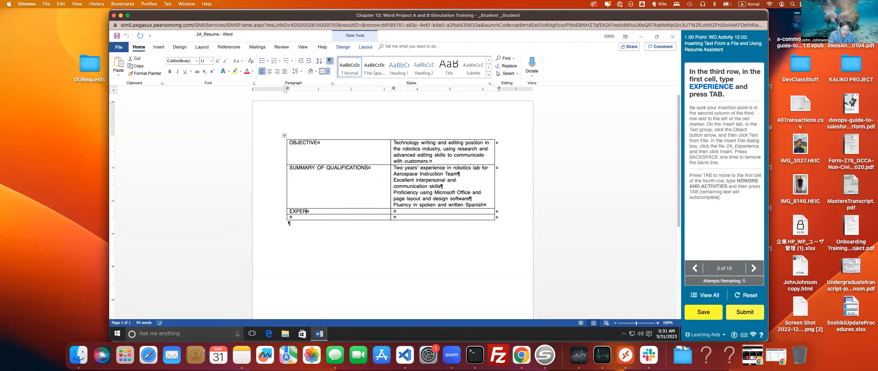
{"action": "type", "text": "IENCE"}
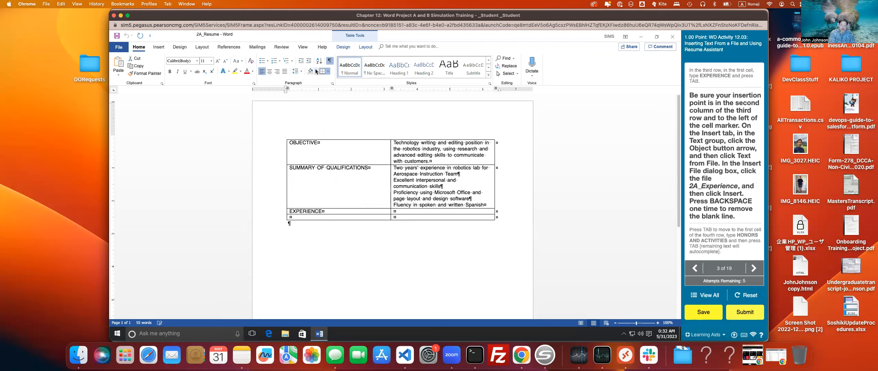
{"action": "mouse_move", "coordinate": [310, 71]}
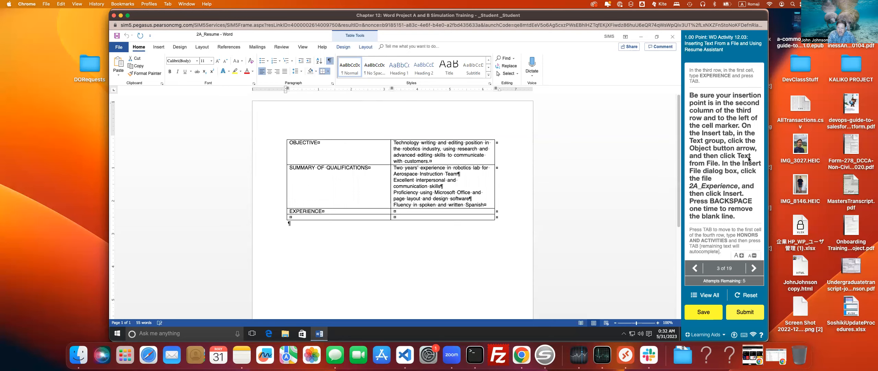
{"action": "mouse_move", "coordinate": [754, 268]}
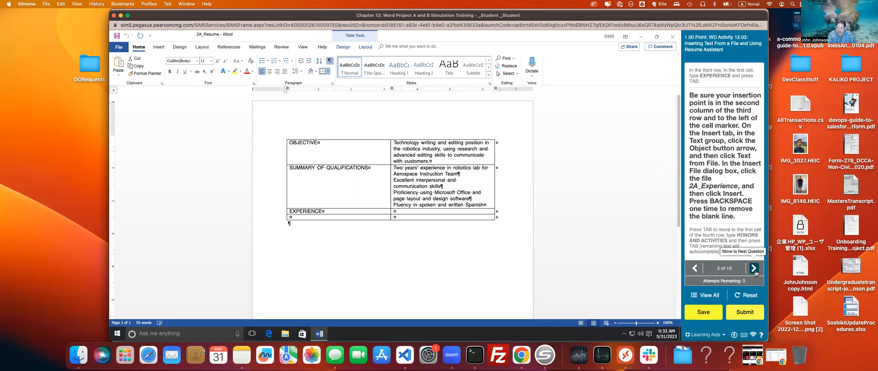
{"action": "left_click", "coordinate": [754, 268]}
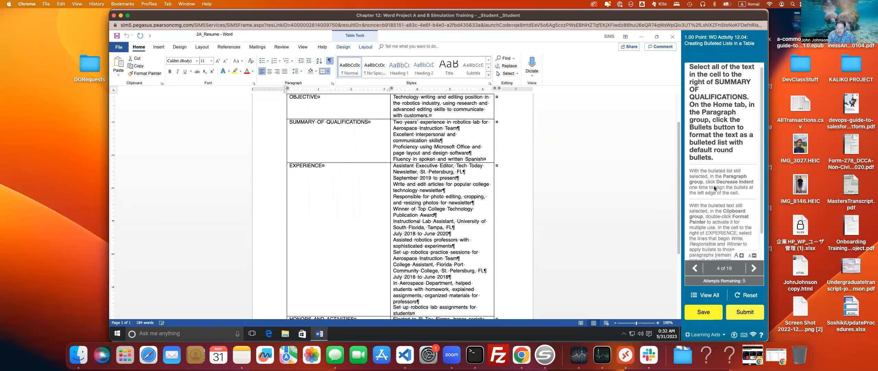
{"action": "mouse_move", "coordinate": [700, 108]}
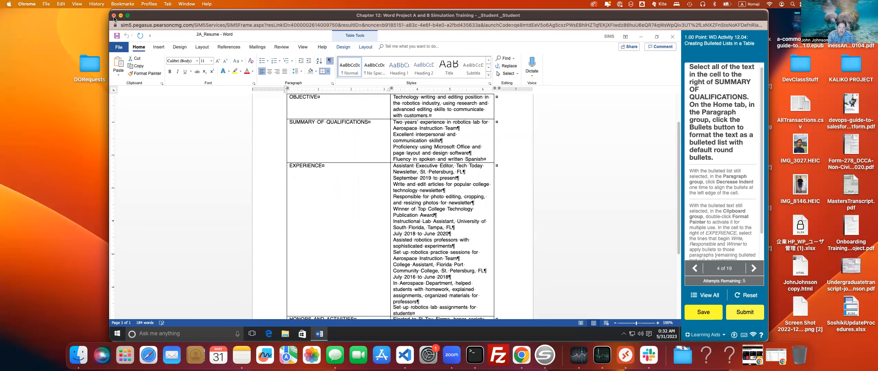
{"action": "left_click", "coordinate": [113, 16]}
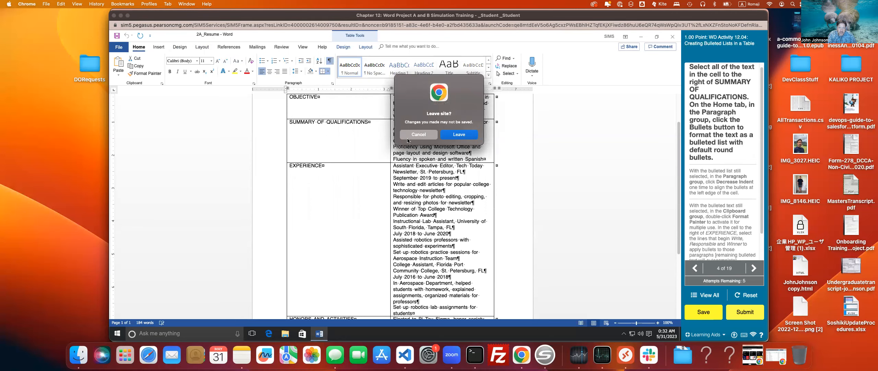
Choose Leave in the Leave site? dialog and return via the My Course breadcrumb.
{"action": "left_click", "coordinate": [458, 135]}
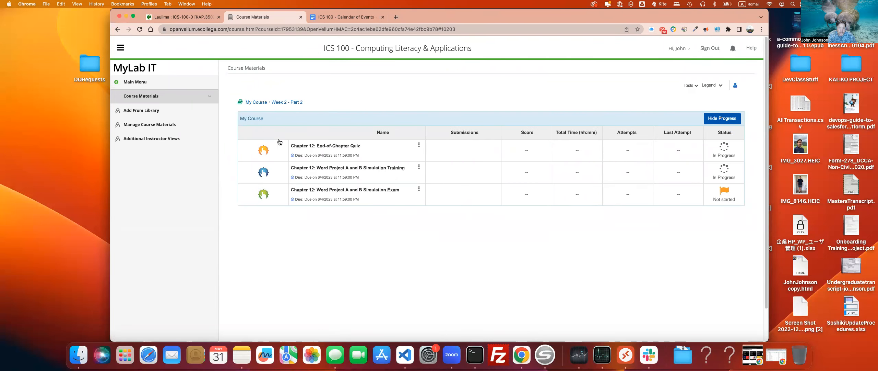
{"action": "left_click", "coordinate": [256, 102]}
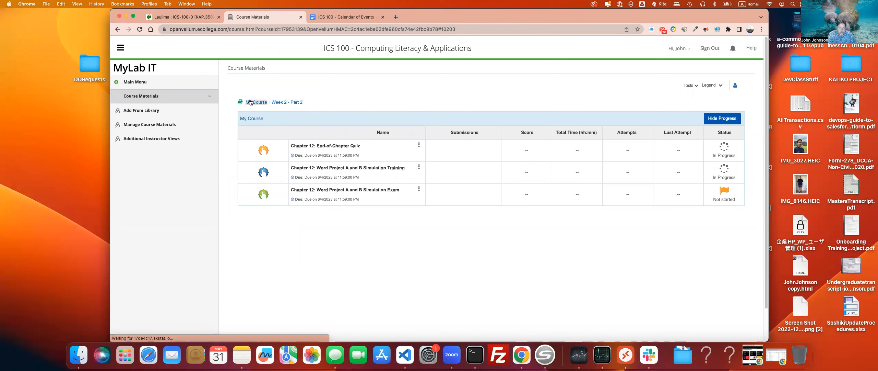
{"action": "left_click", "coordinate": [256, 102]}
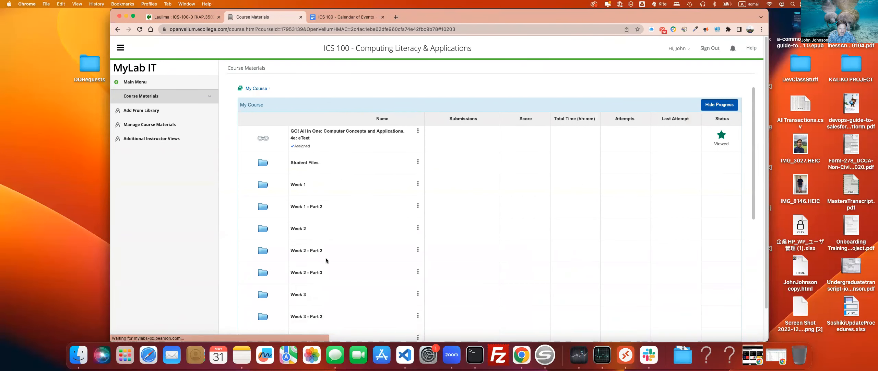
Open the Week 2 - Part 3 folder row in Course Materials.
{"action": "left_click", "coordinate": [306, 273]}
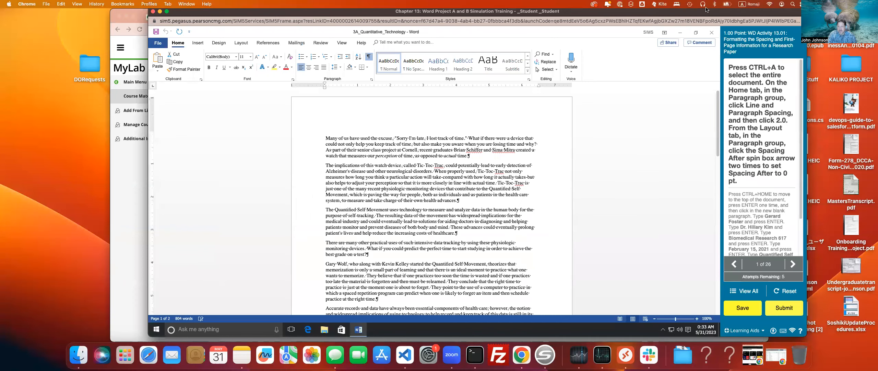
{"action": "mouse_move", "coordinate": [698, 15]}
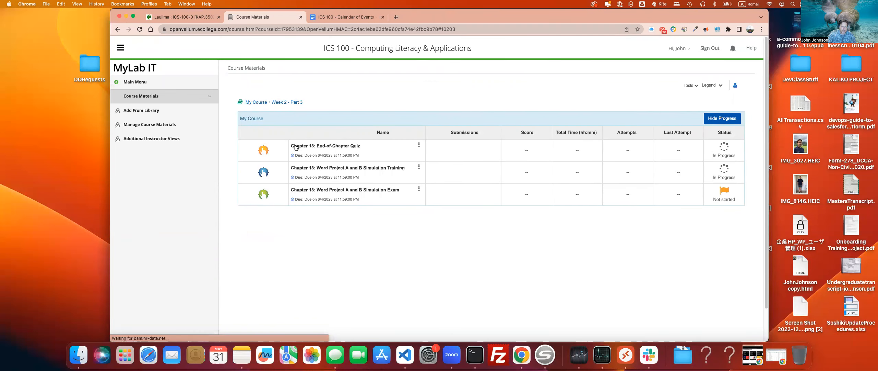
Return via the My Course breadcrumb to the top-level list of weekly course folders.
{"action": "left_click", "coordinate": [256, 102]}
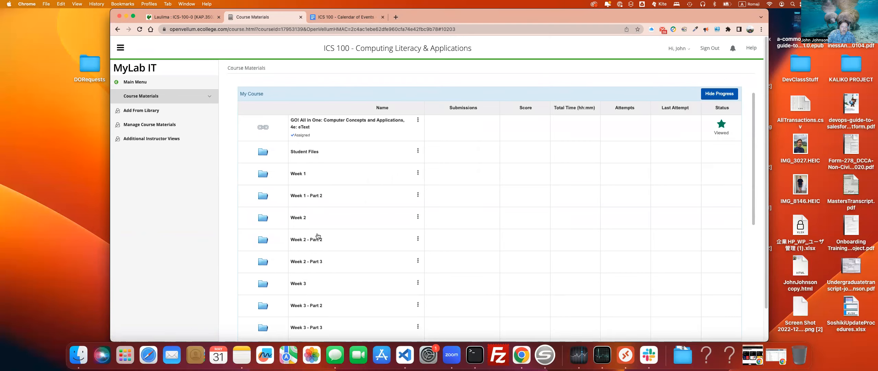
{"action": "mouse_move", "coordinate": [290, 209]}
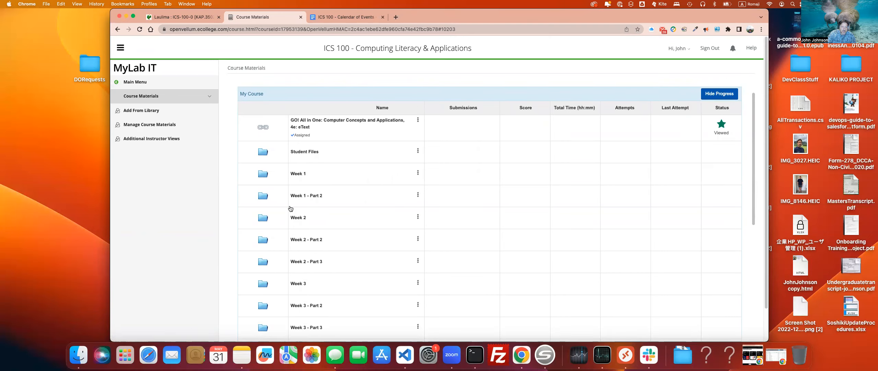
{"action": "mouse_move", "coordinate": [314, 221]}
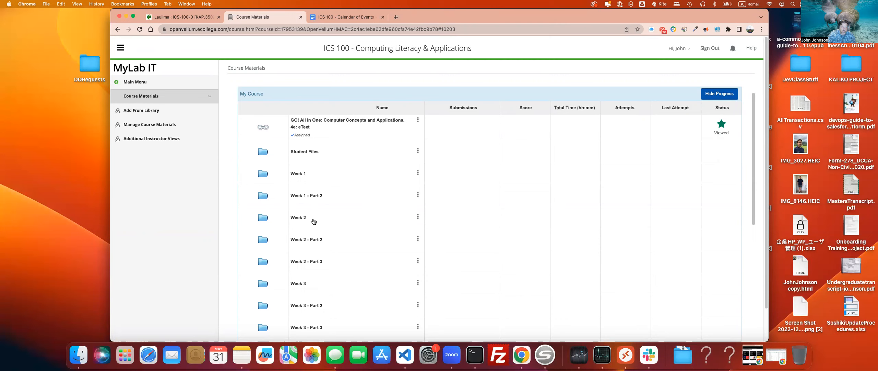
{"action": "mouse_move", "coordinate": [298, 246]}
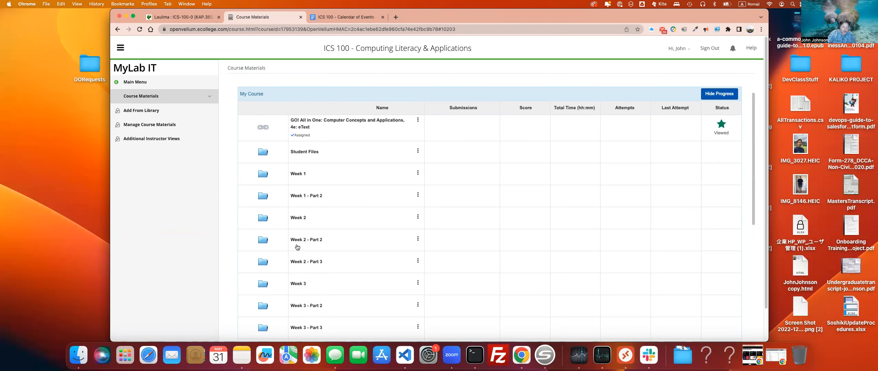